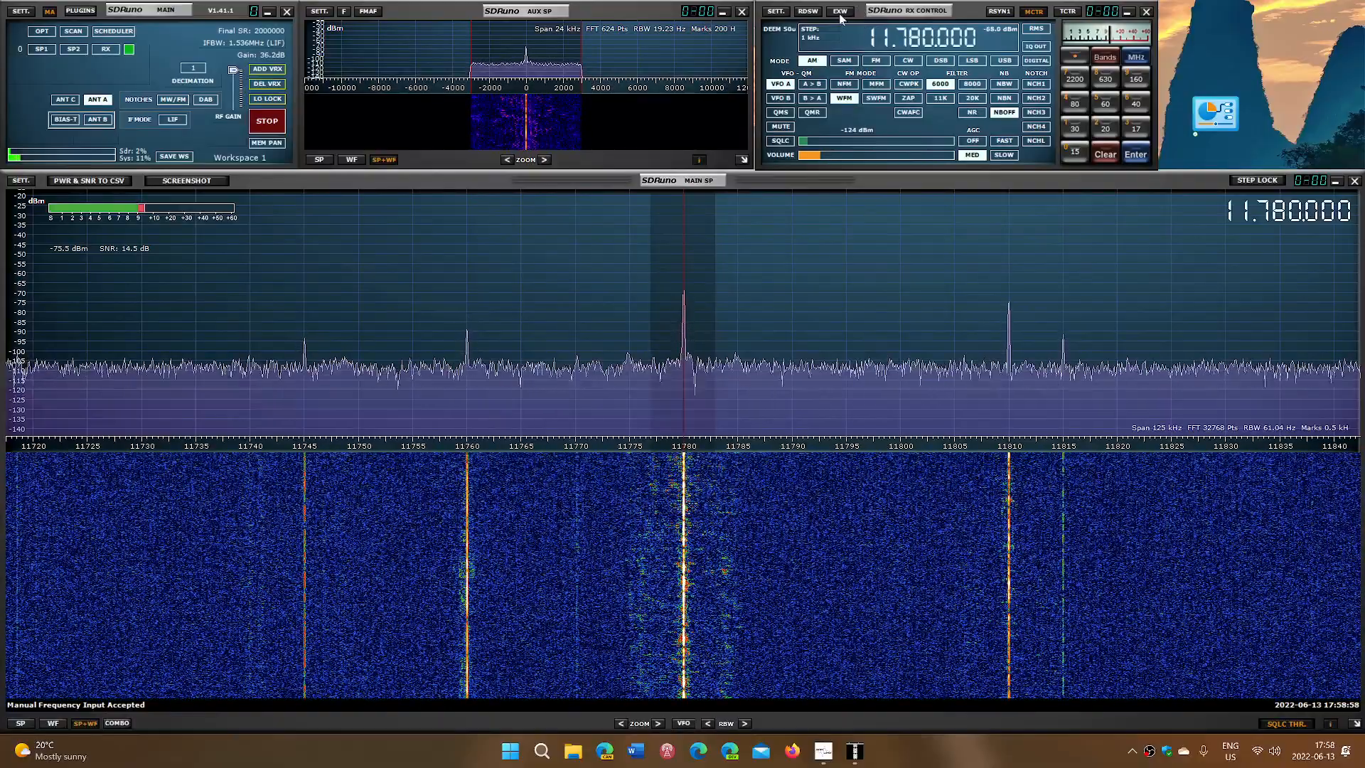
Open the EX Control panel from the EXW button beside RX Control.
click(839, 11)
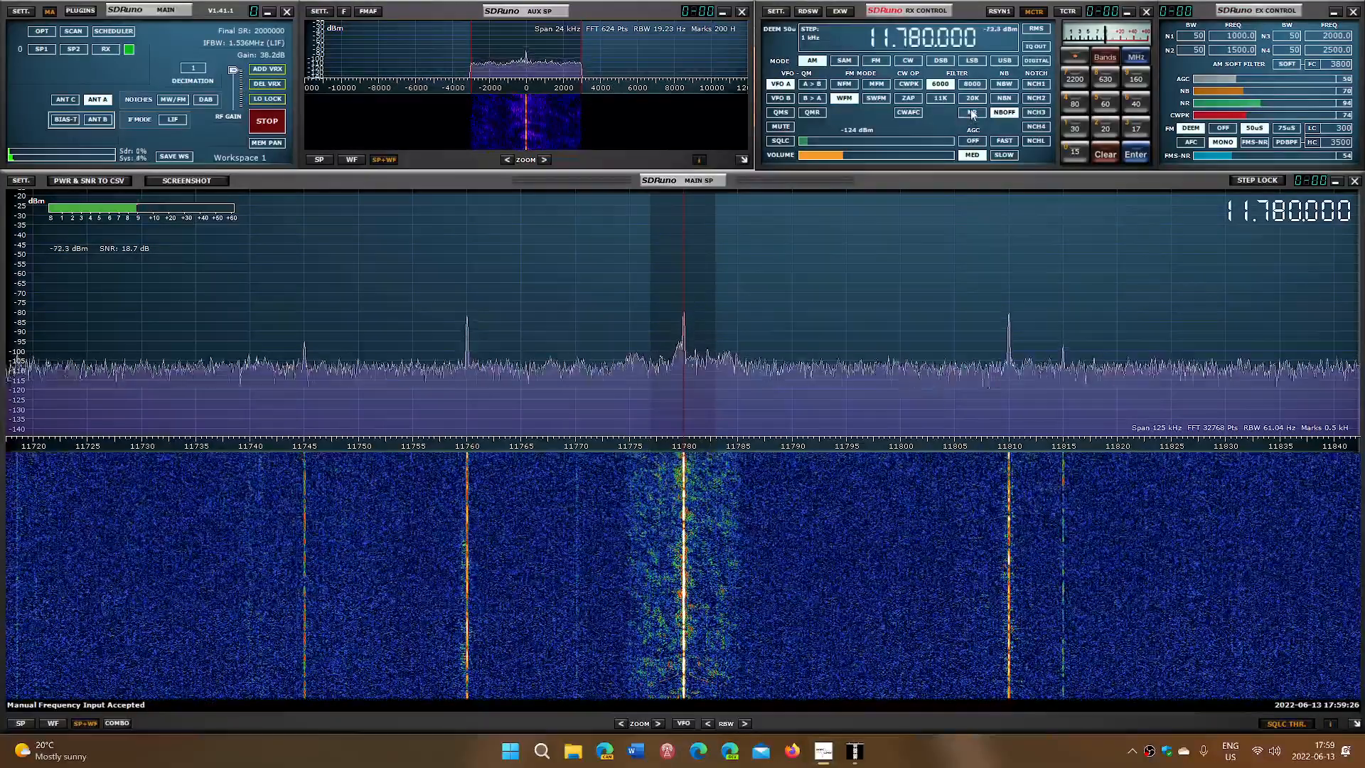
mouse_move(972, 112)
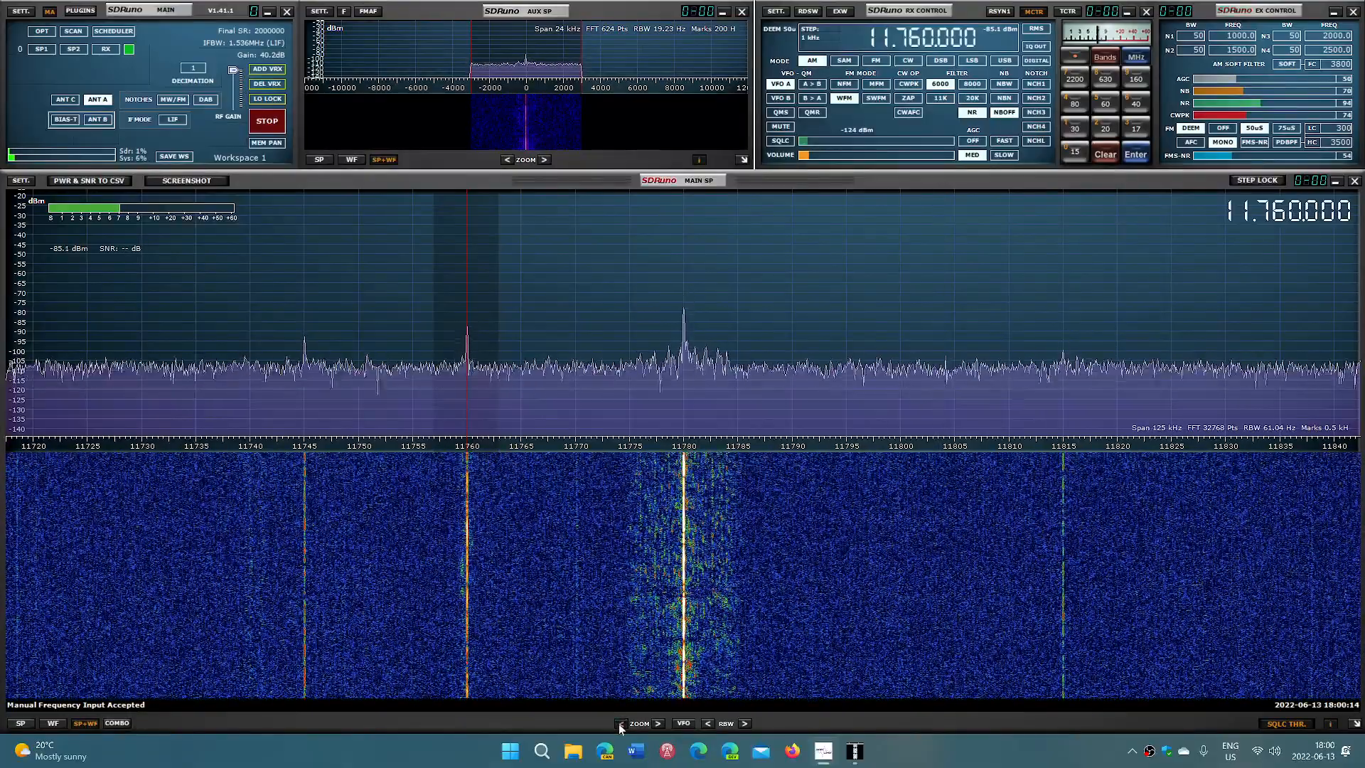
Zoom the main spectrum out twice, from 125 kHz to a 500 kHz span.
click(621, 724)
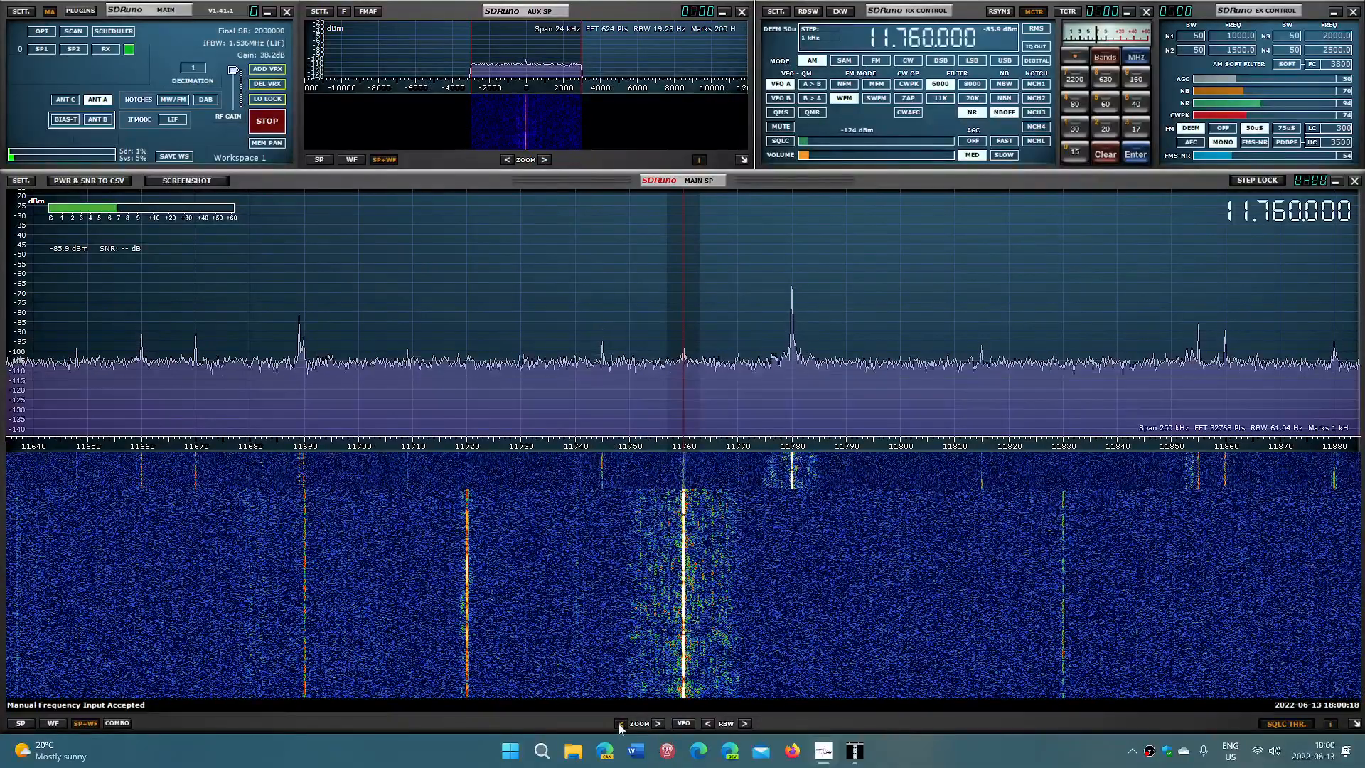
click(621, 724)
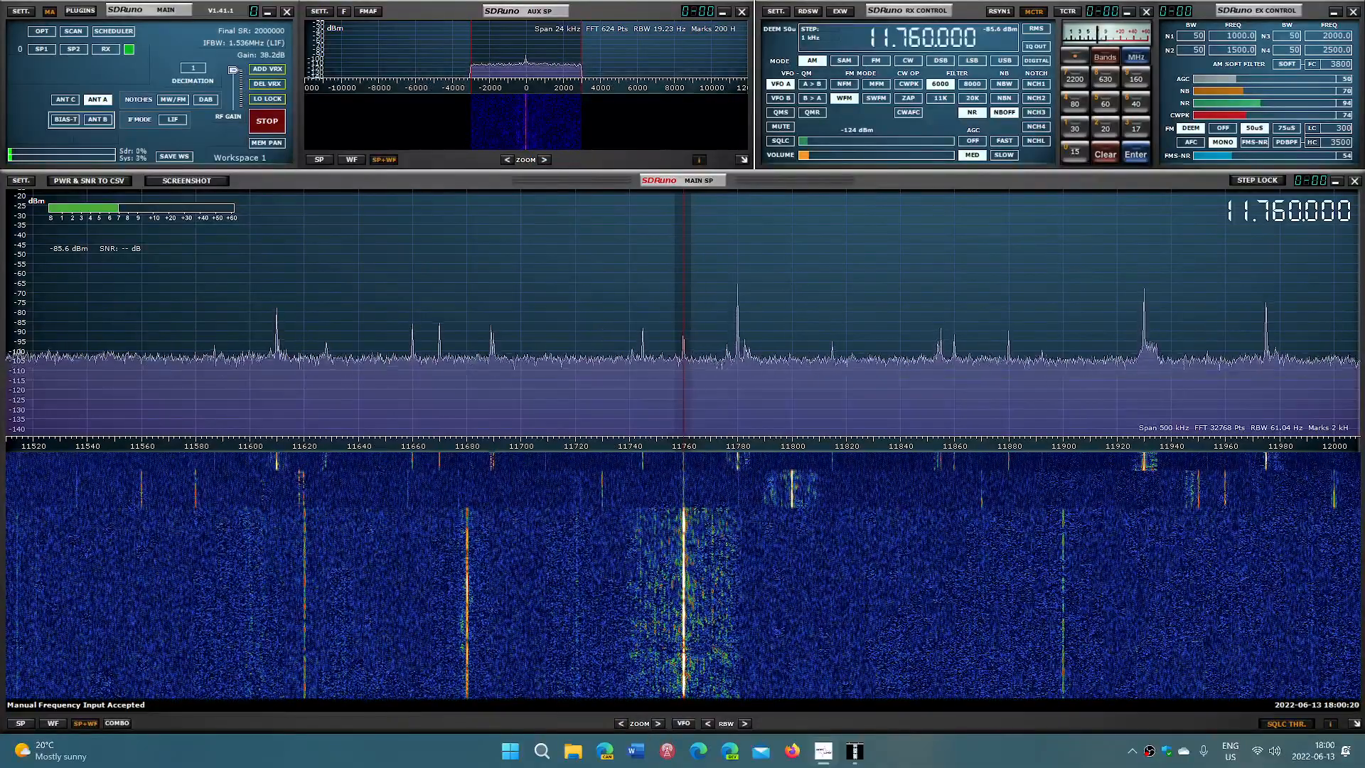